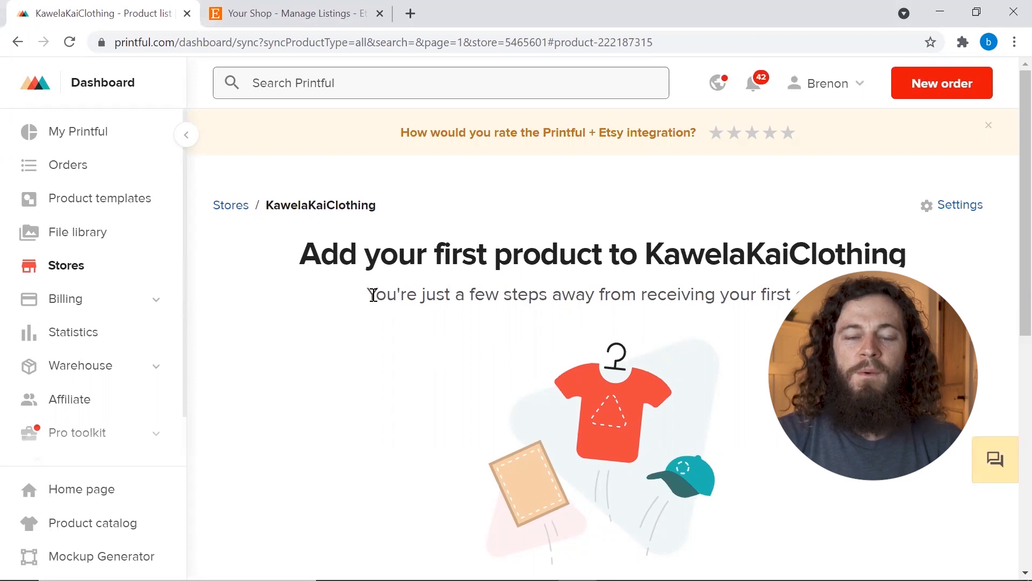
mouse_move(82, 237)
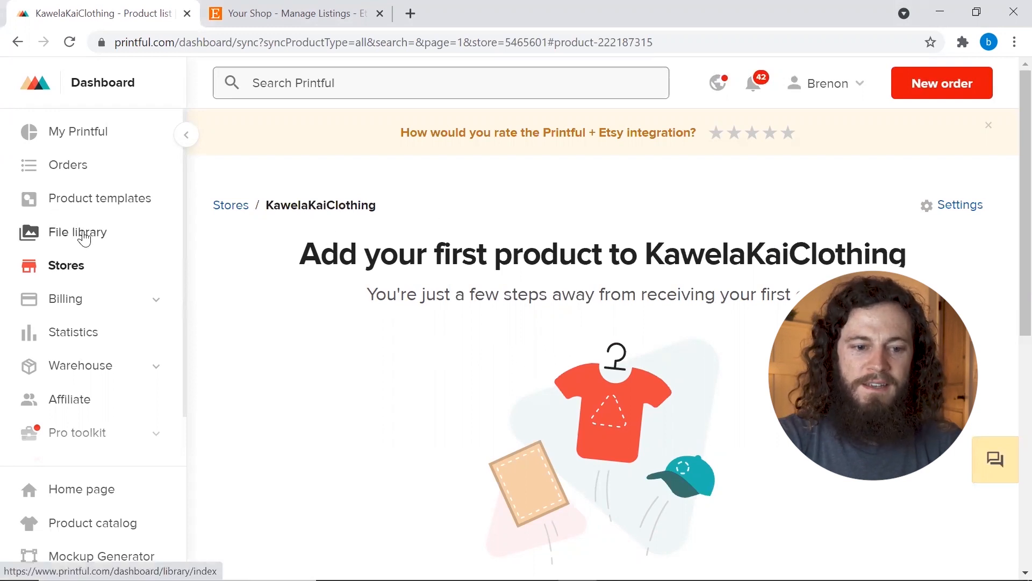
Start a new store product and list the men's T-shirt options, including Bella + Canvas 3001.
scroll(down, 3)
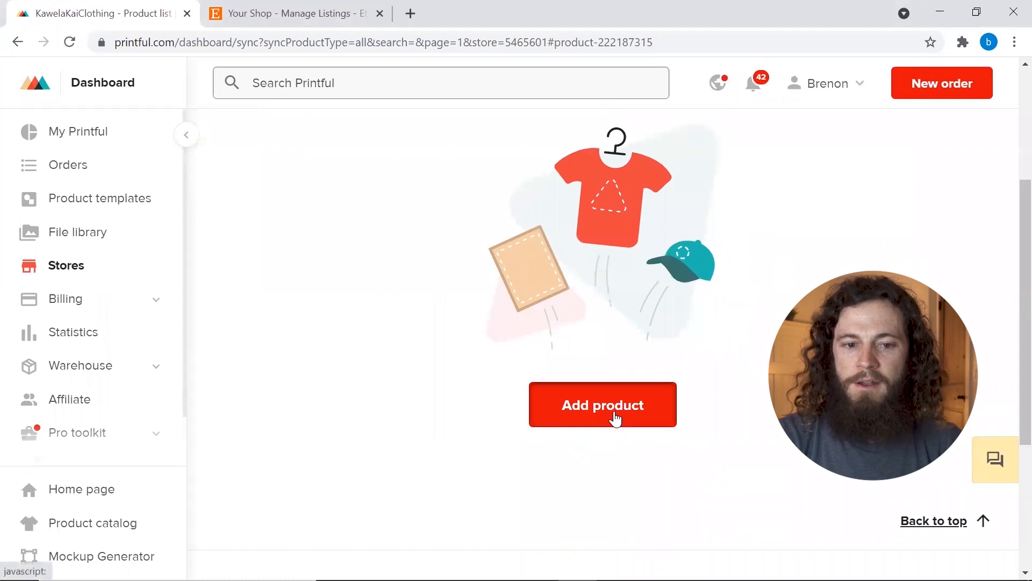
click(602, 404)
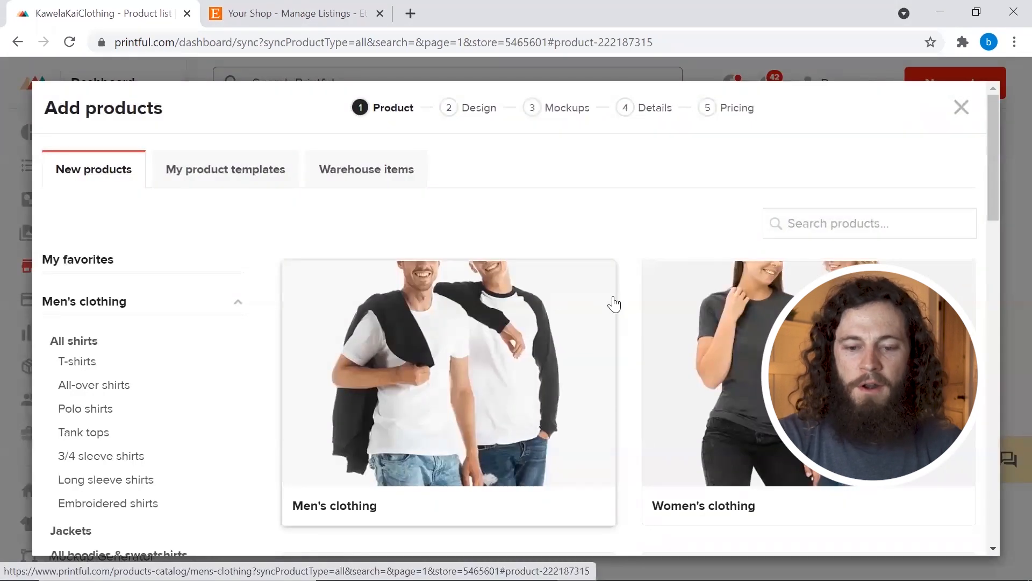
mouse_move(210, 351)
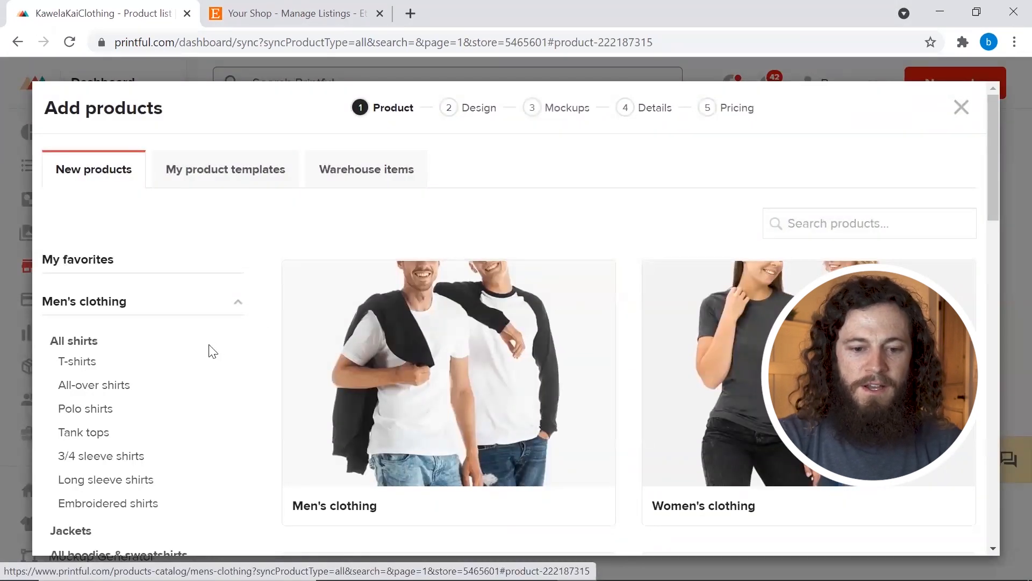
click(77, 361)
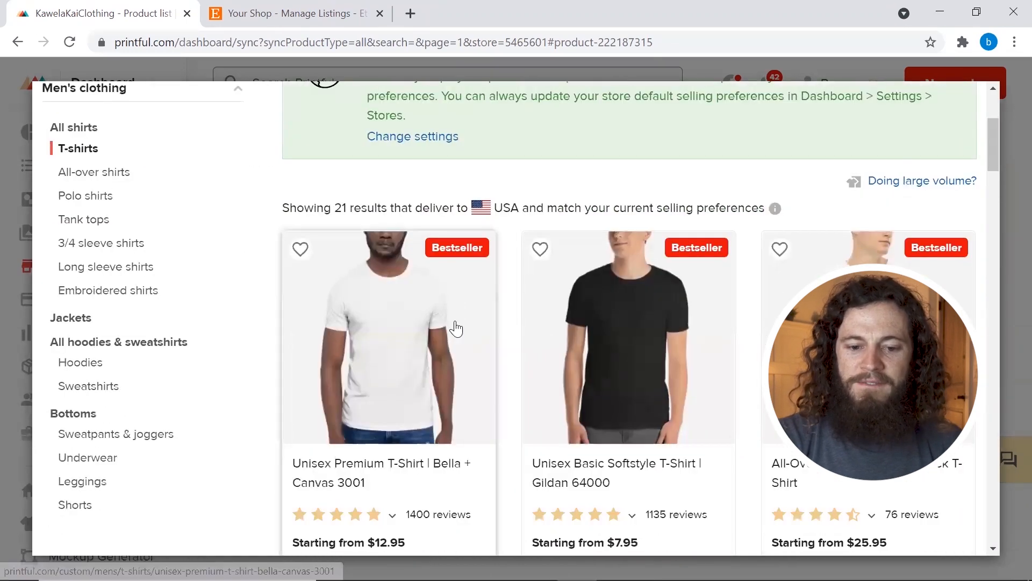
mouse_move(450, 333)
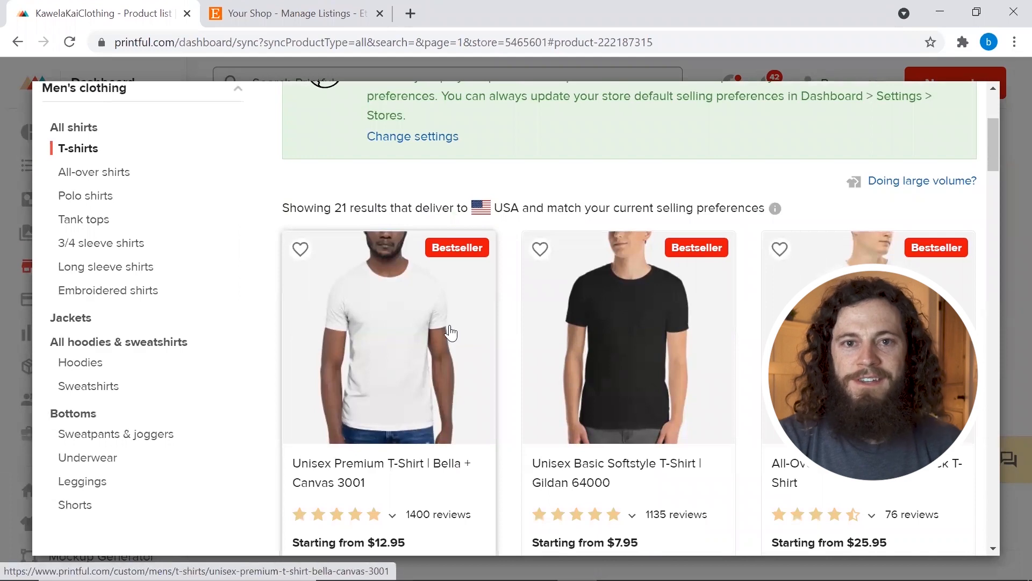
mouse_move(415, 344)
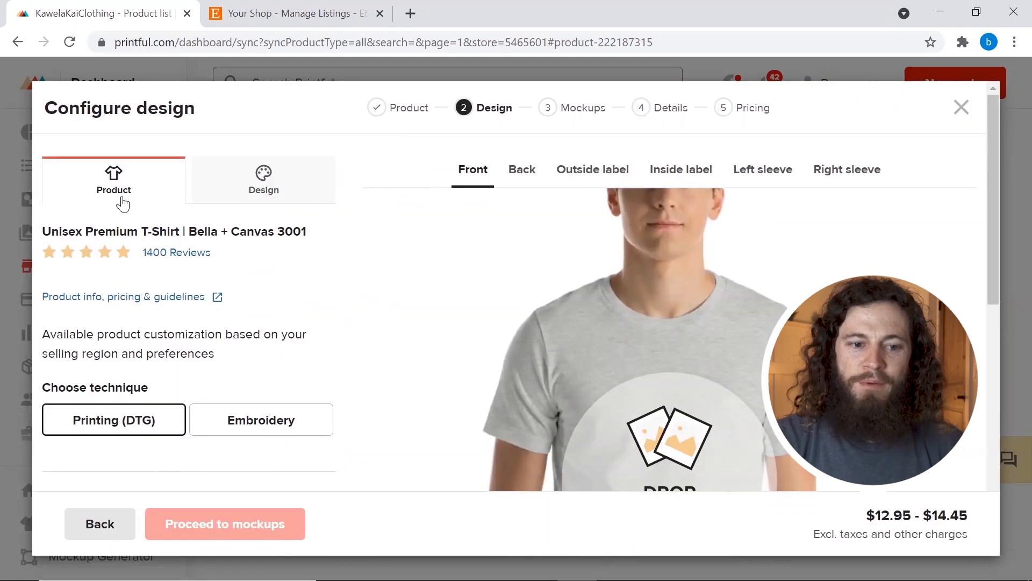
Choose the Bella + Canvas 3001 and add Black to the shirt colours alongside Athletic Heather and White.
scroll(down, 3)
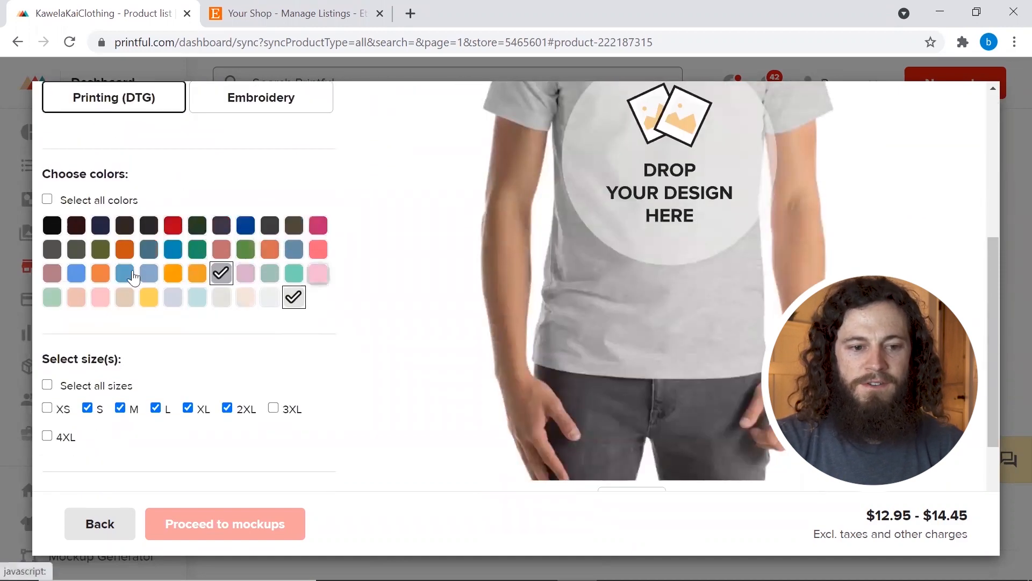
click(52, 225)
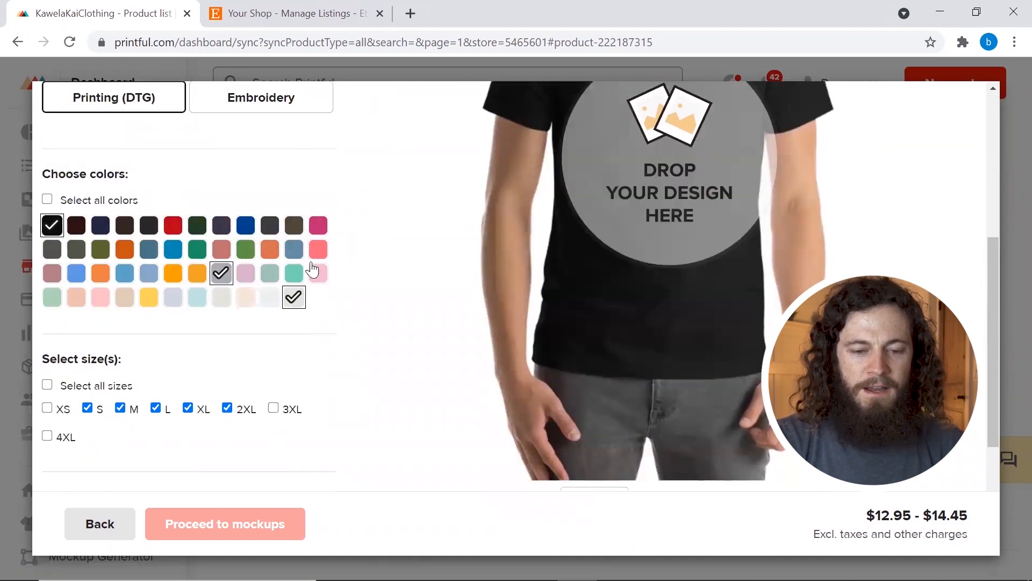
mouse_move(221, 272)
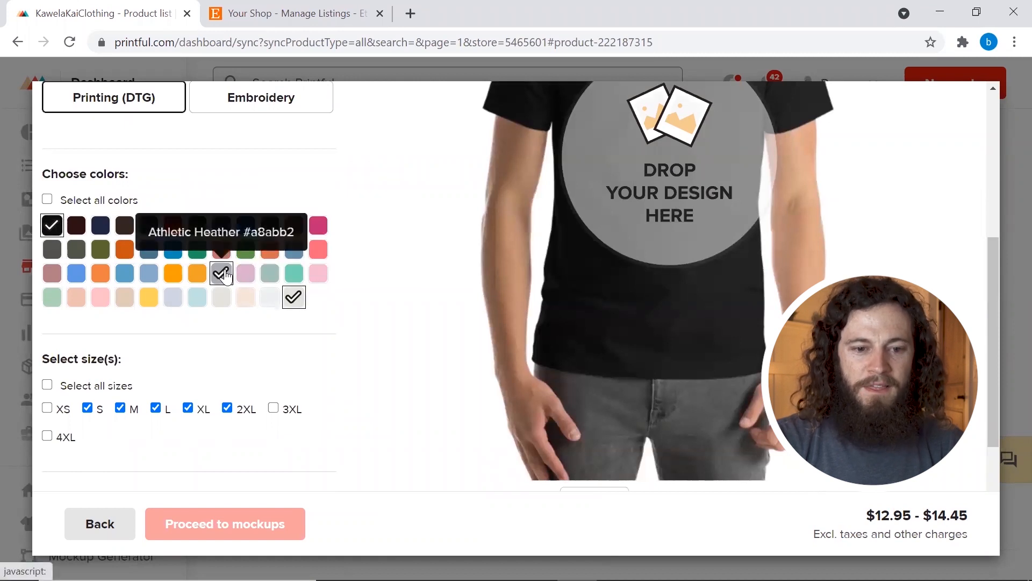
mouse_move(220, 248)
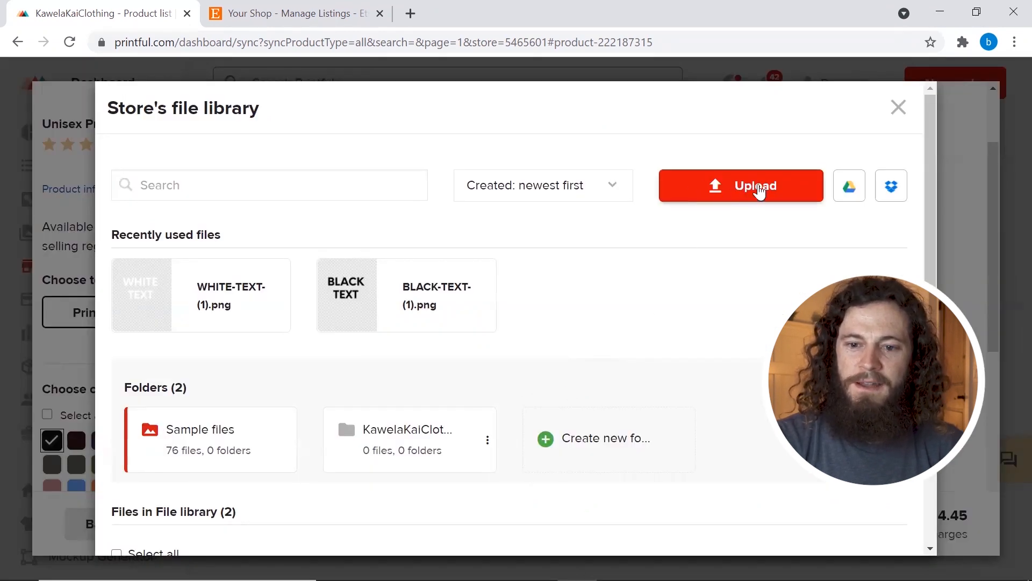
mouse_move(850, 185)
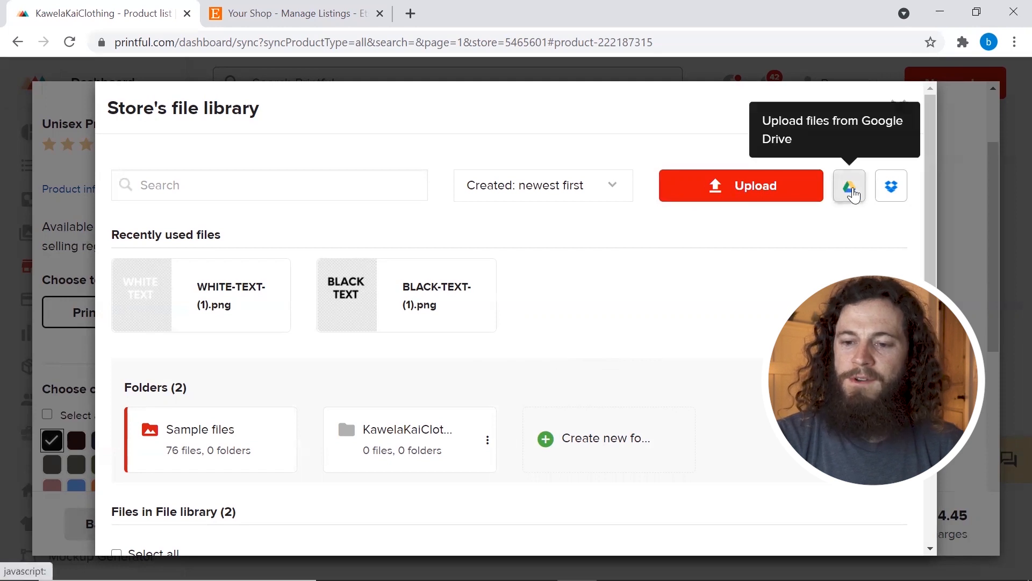
mouse_move(890, 185)
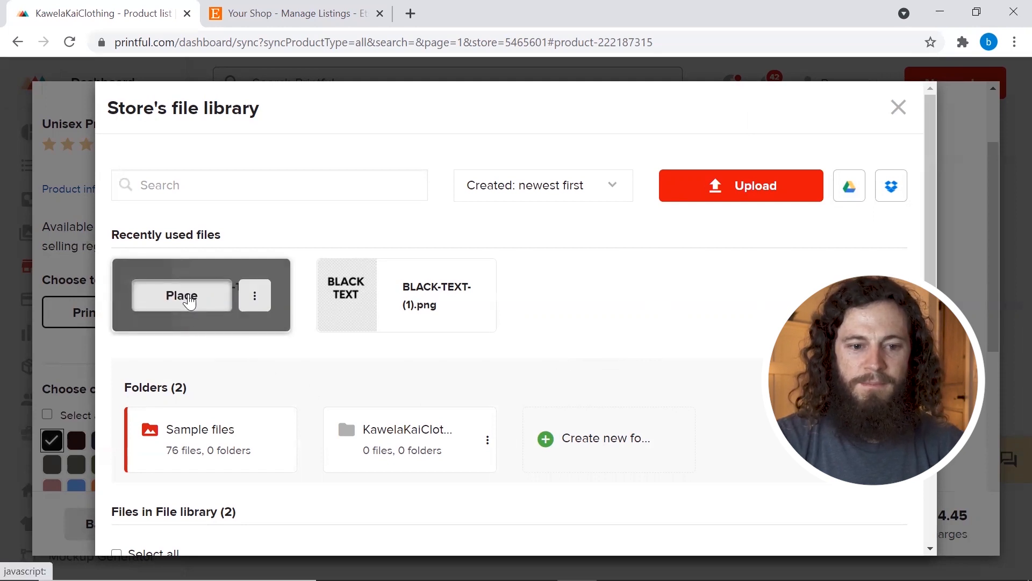
Place WHITE-TEXT-(1).png on the shirt front and review the variant previews.
click(181, 295)
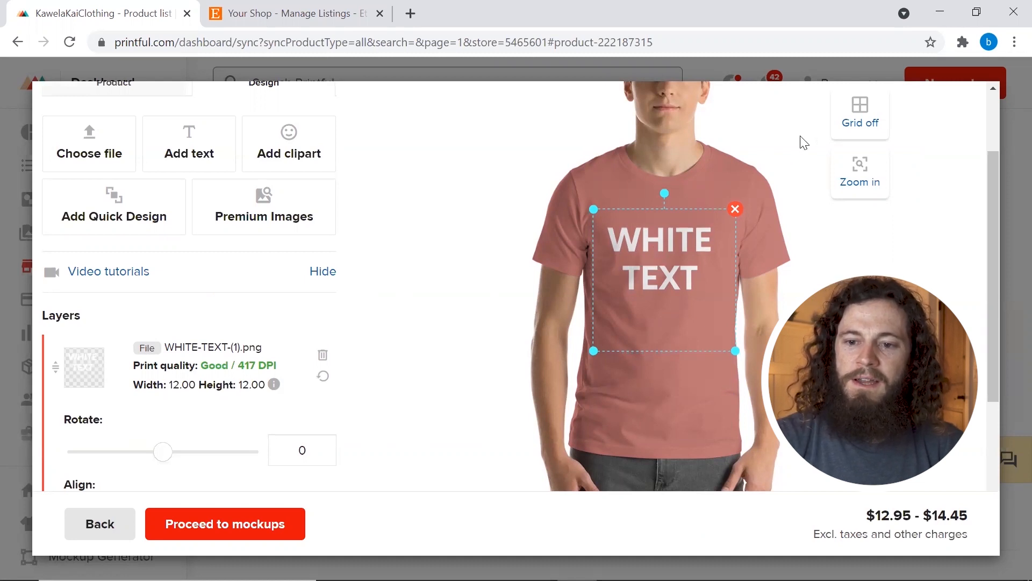
click(861, 111)
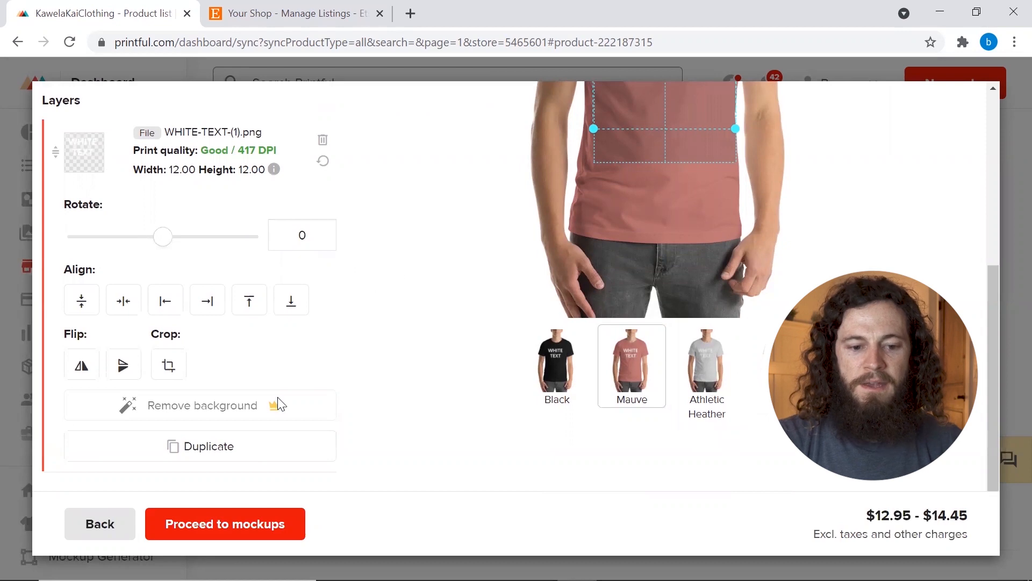
Move through the mockup step with front mockups and White as the main image.
click(224, 524)
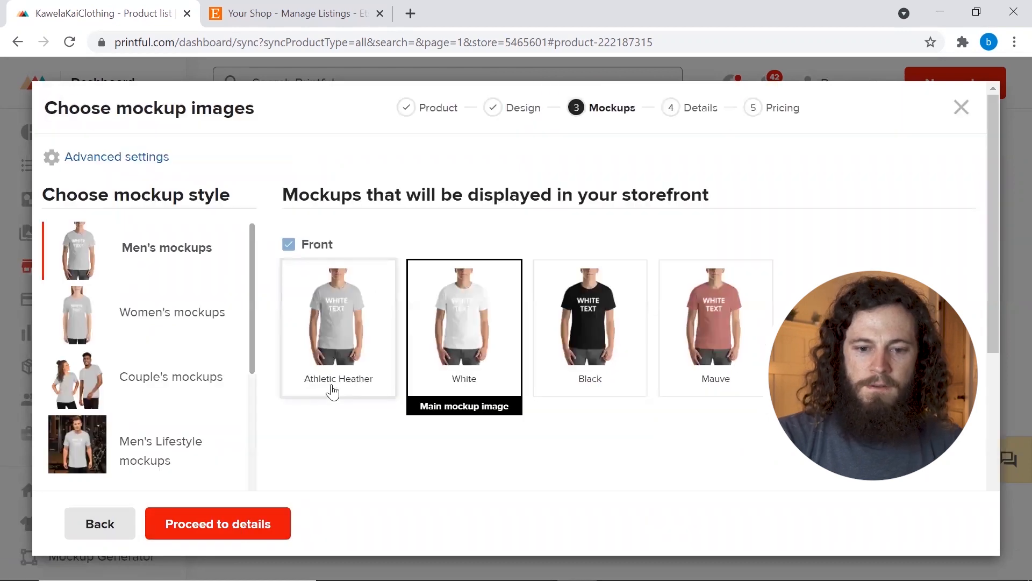
click(217, 524)
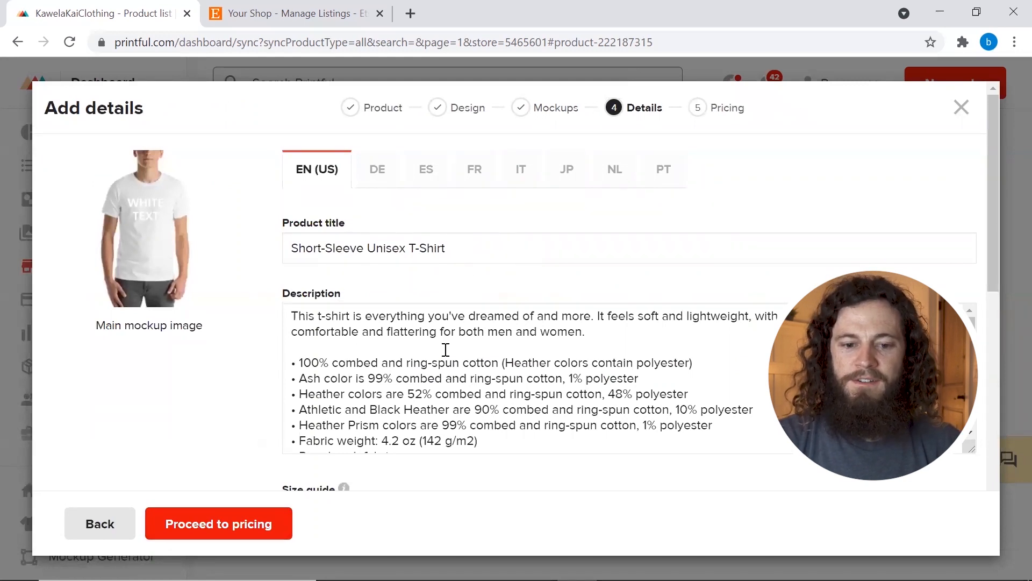
scroll(down, 3)
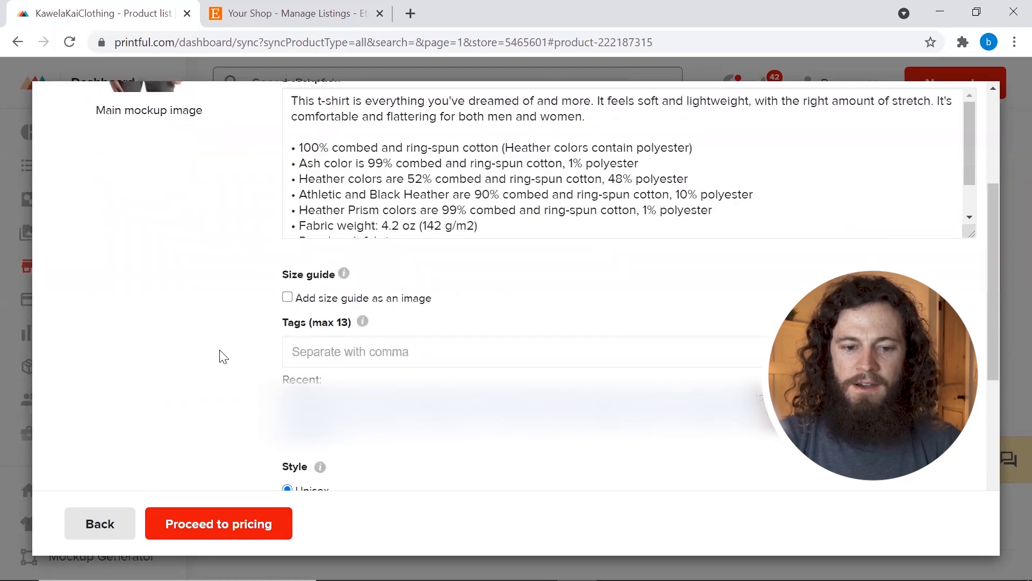
scroll(down, 3)
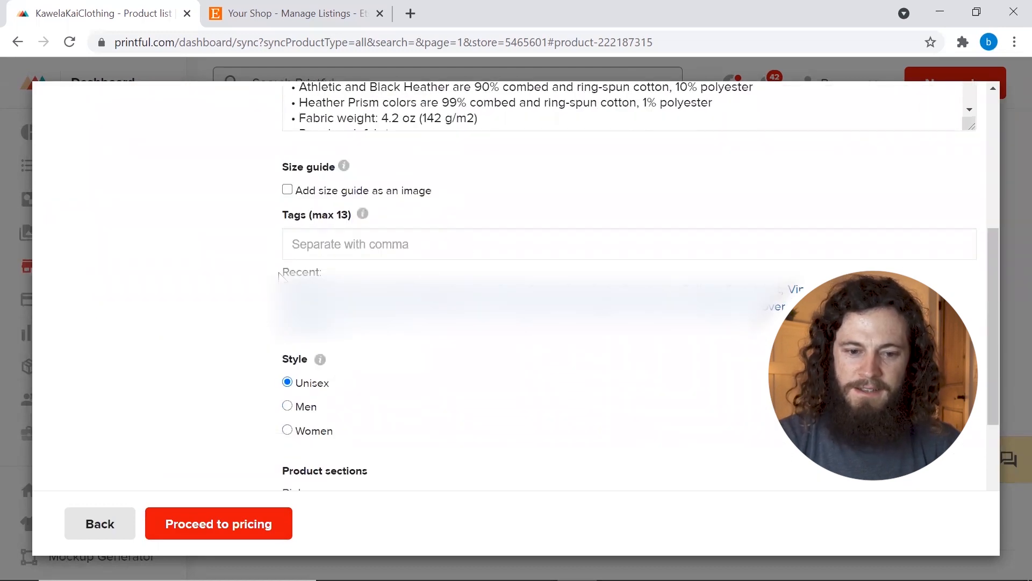
scroll(down, 3)
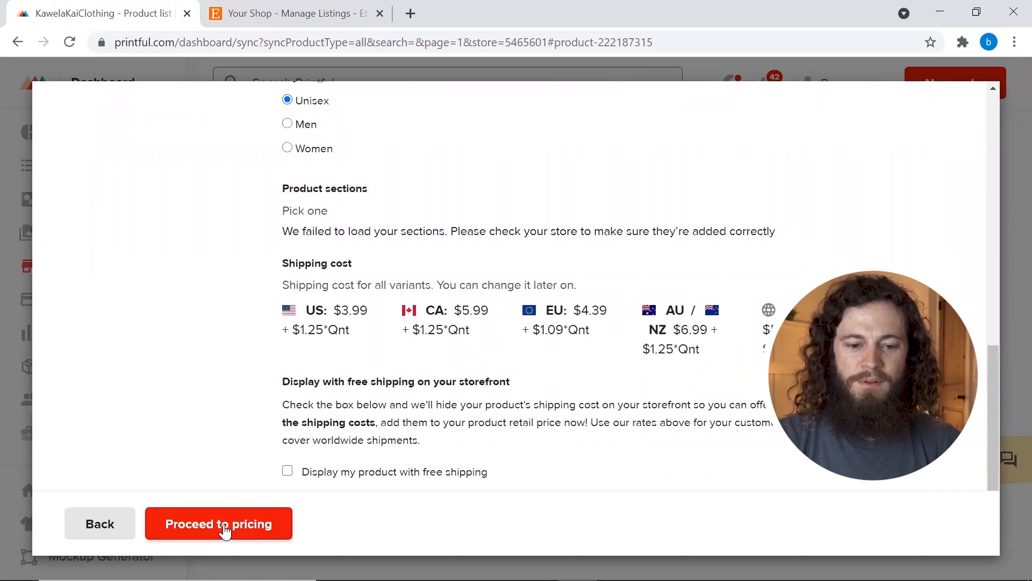
Keep retail prices of $18 (S–XL) and $20 (2XL) and submit the T-shirt to the store.
click(219, 524)
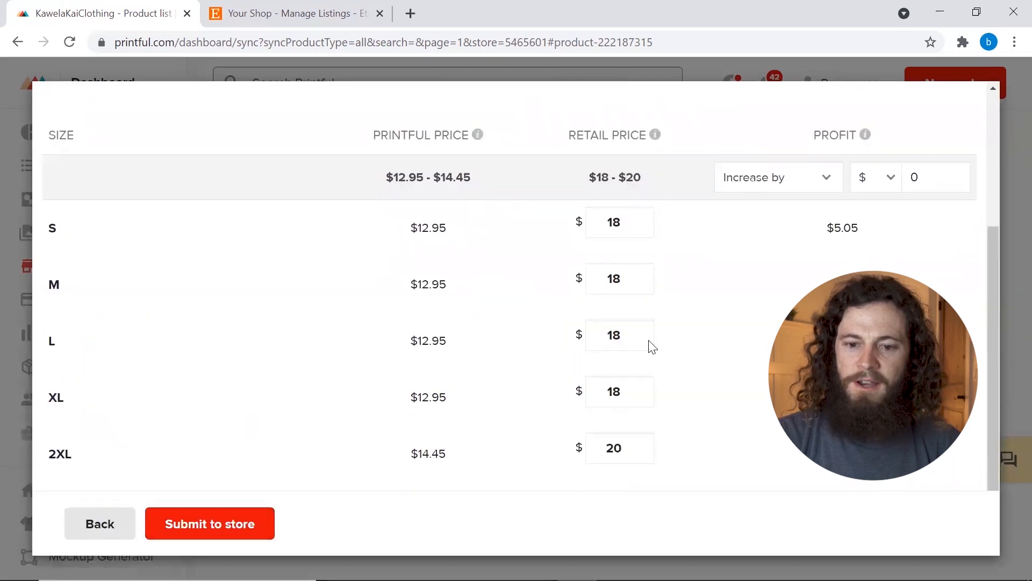
mouse_move(283, 304)
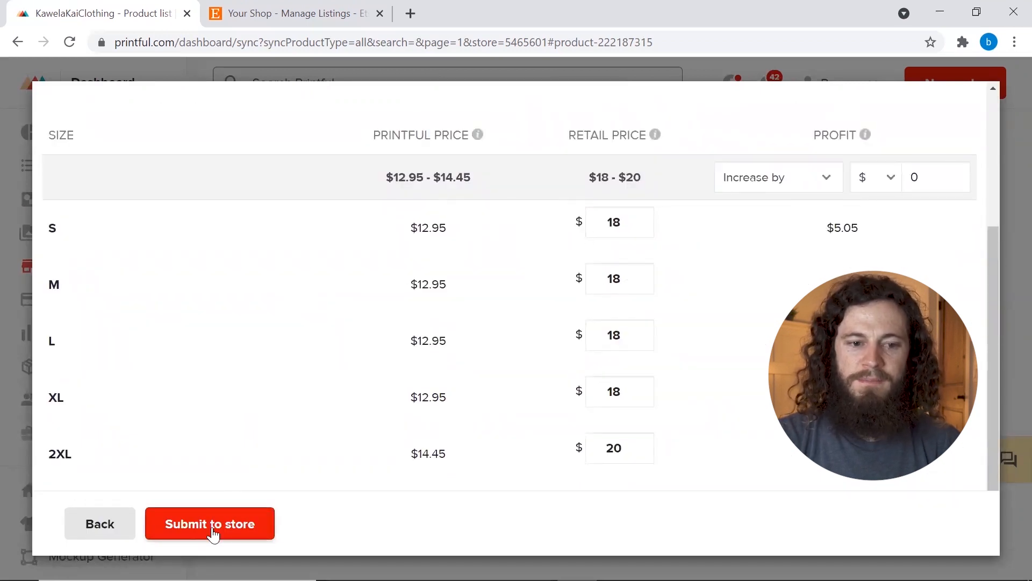
click(209, 524)
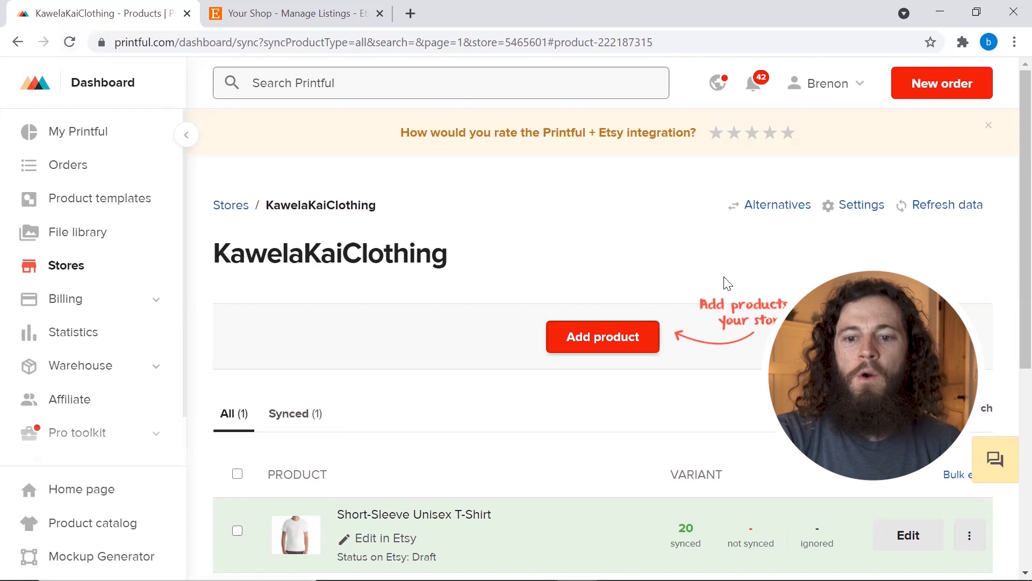
mouse_move(946, 205)
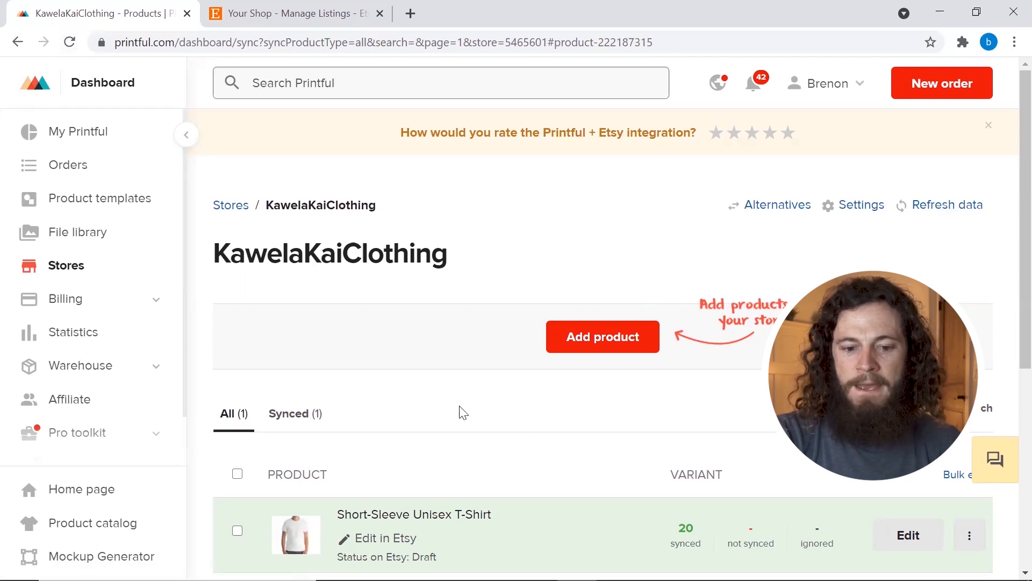
mouse_move(543, 527)
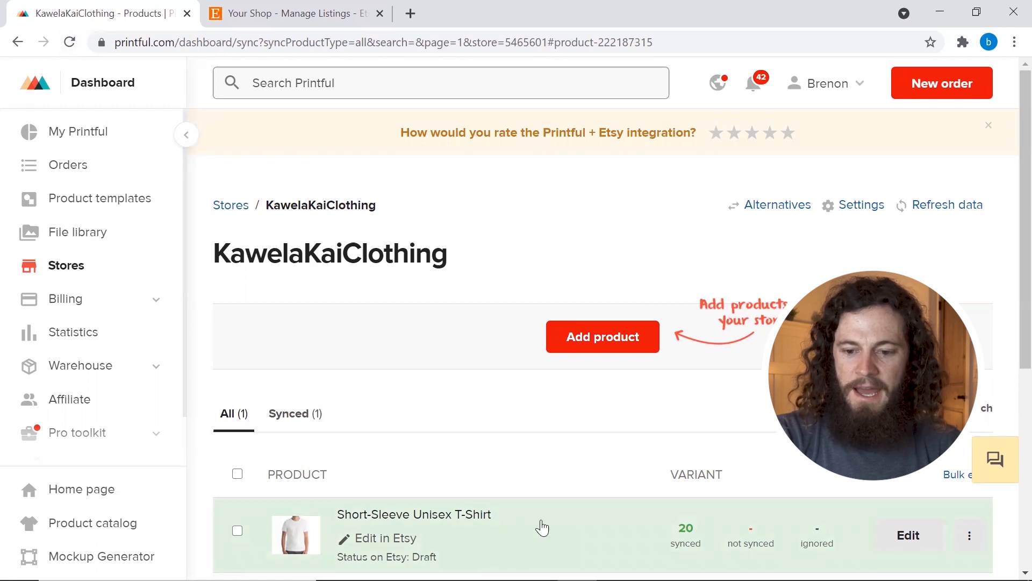
mouse_move(863, 530)
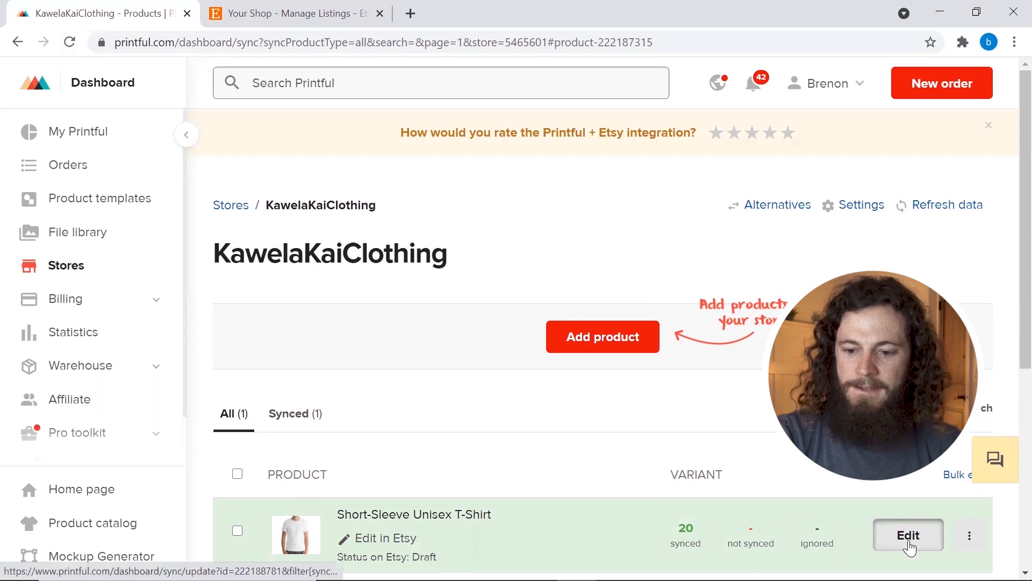
In the synced T-shirt's details, filter variants to Athletic Heather and White and select all 10.
click(908, 535)
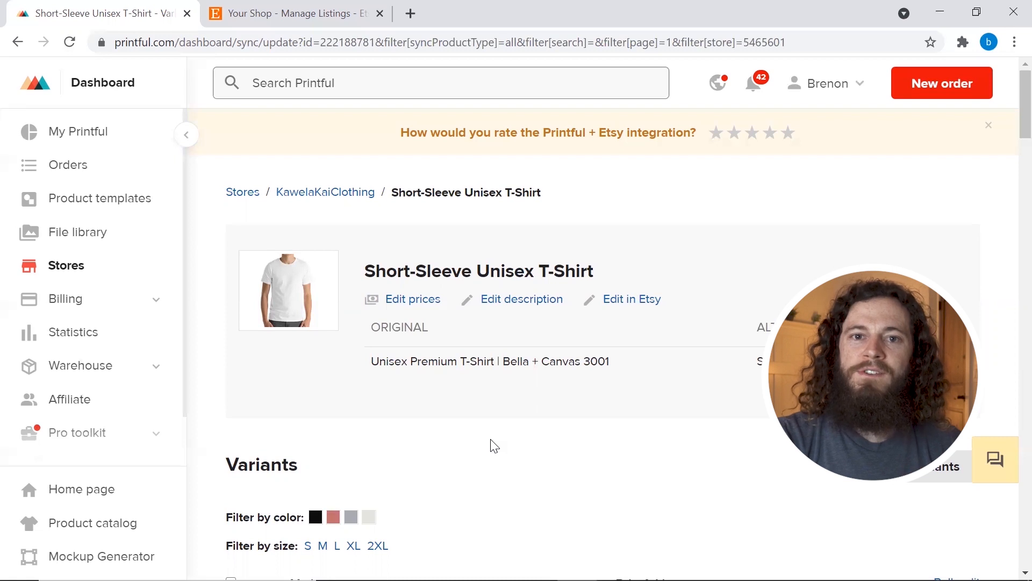
scroll(down, 3)
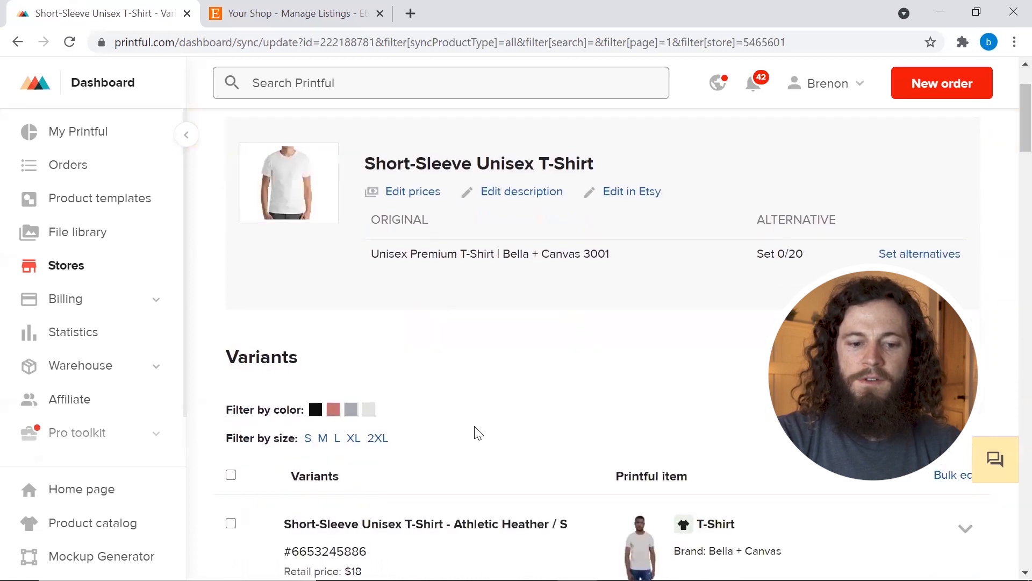
scroll(down, 3)
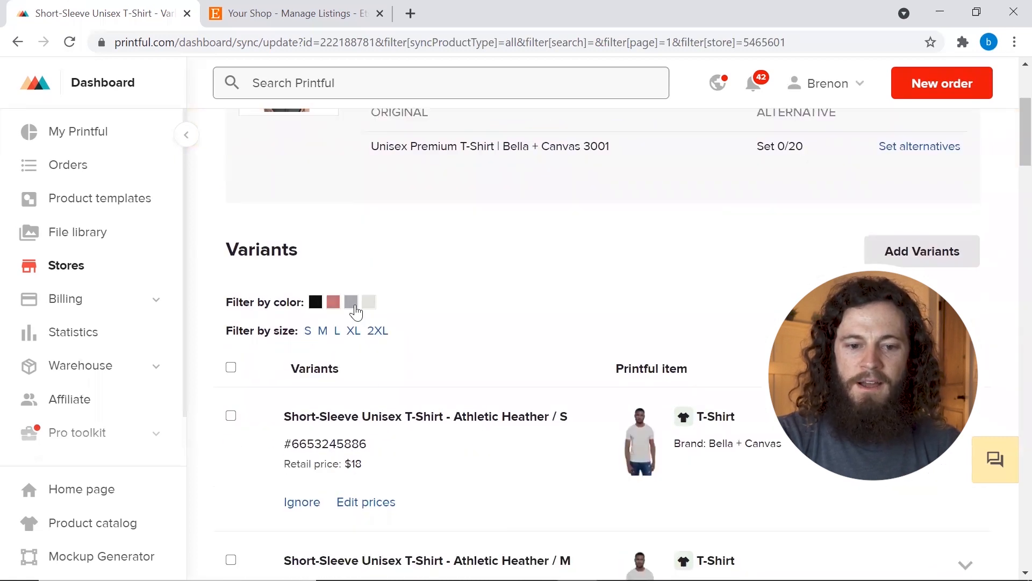
mouse_move(351, 301)
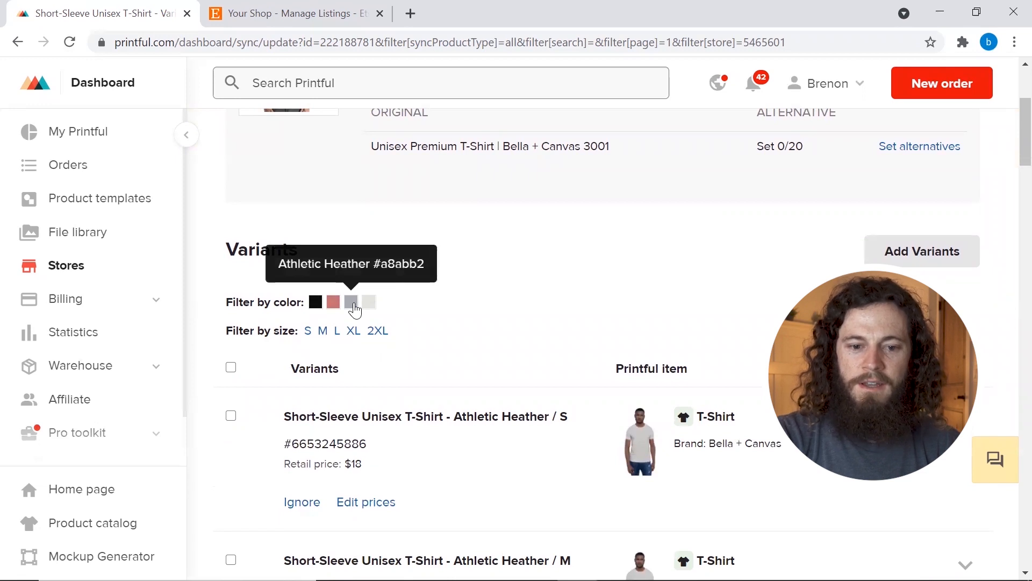
click(353, 301)
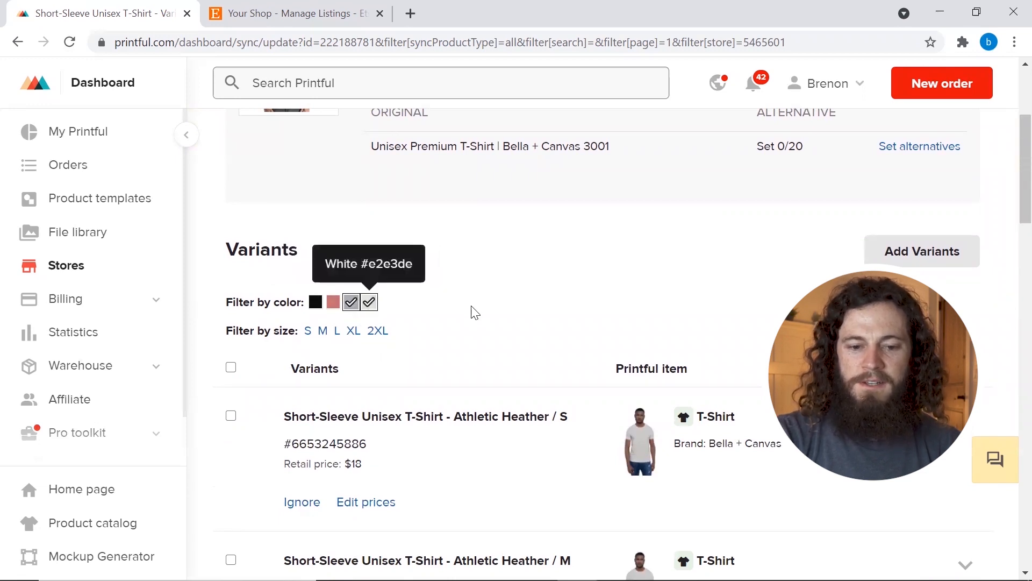
scroll(down, 3)
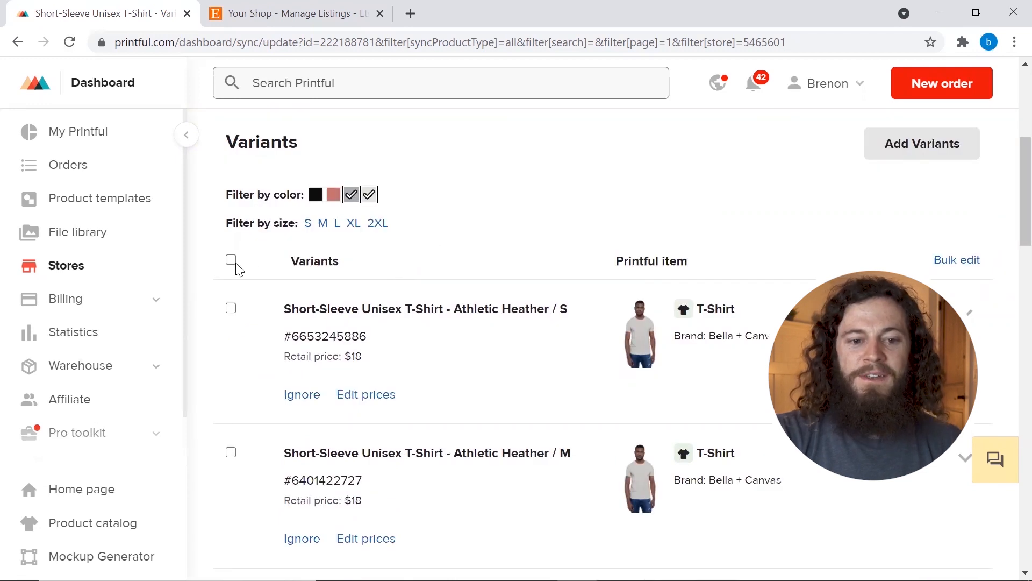
click(230, 259)
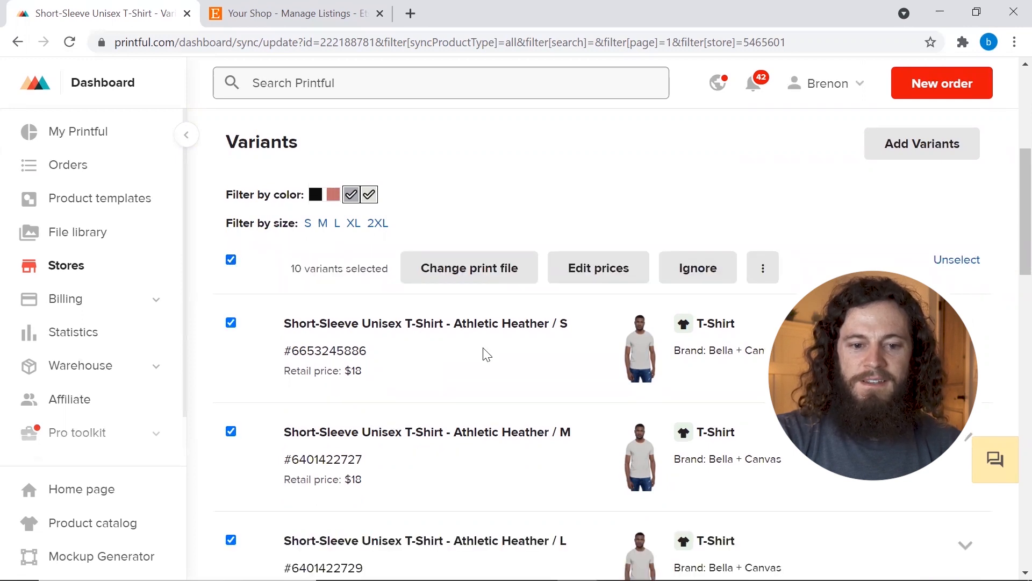
mouse_move(484, 376)
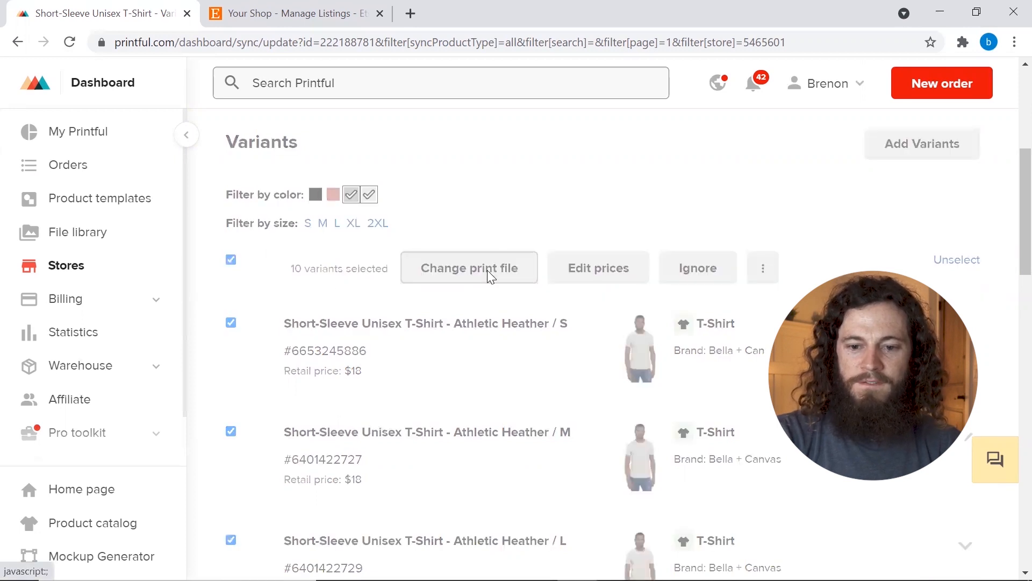
Begin changing the print file for the selected variants and switch to the design layers.
click(469, 268)
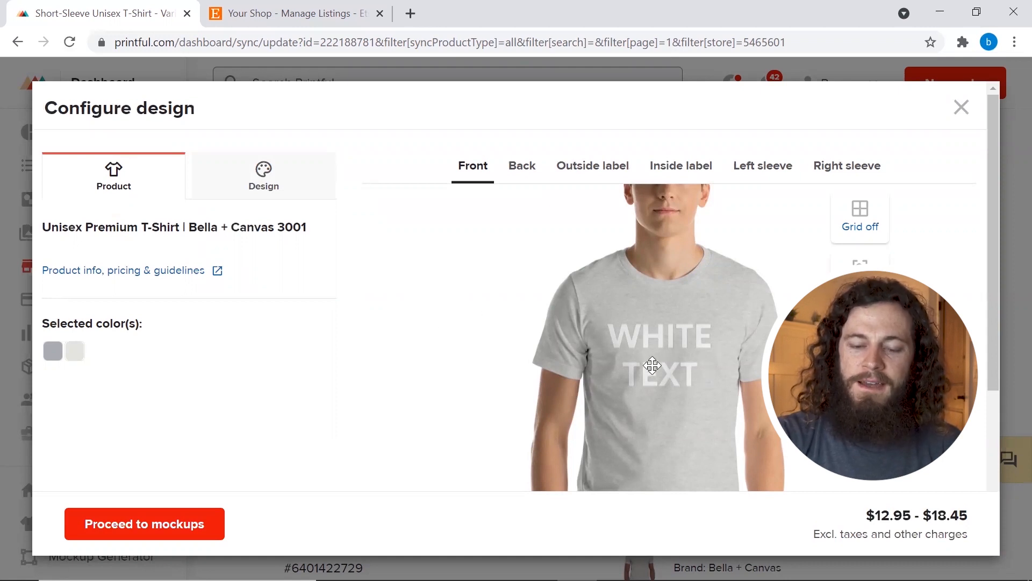
mouse_move(550, 349)
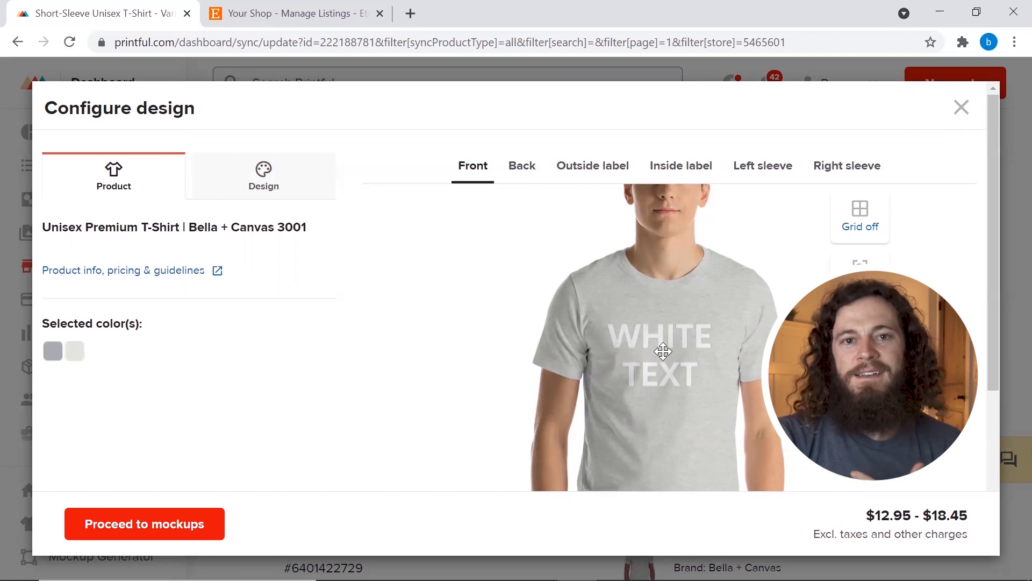
mouse_move(360, 321)
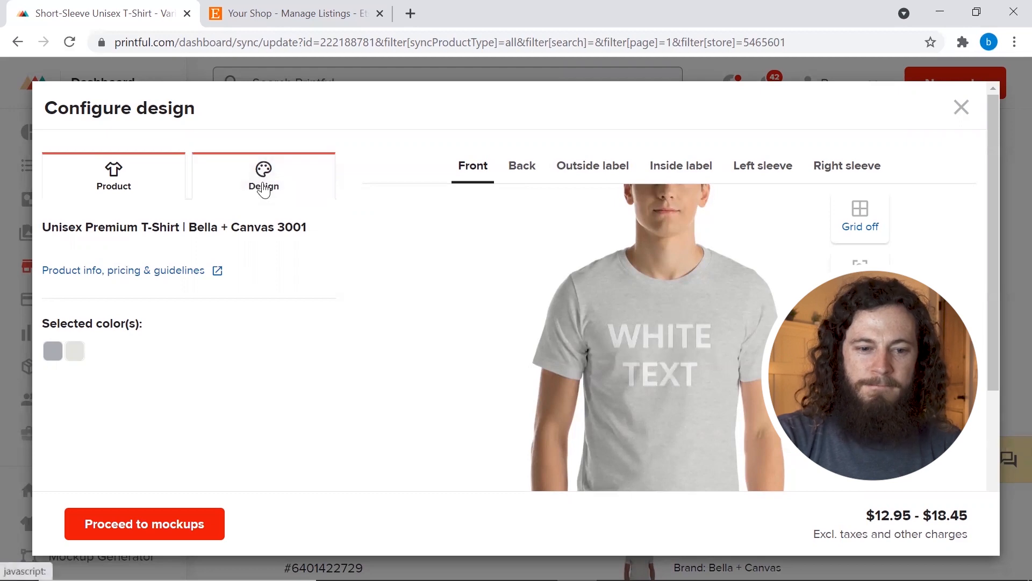
click(262, 176)
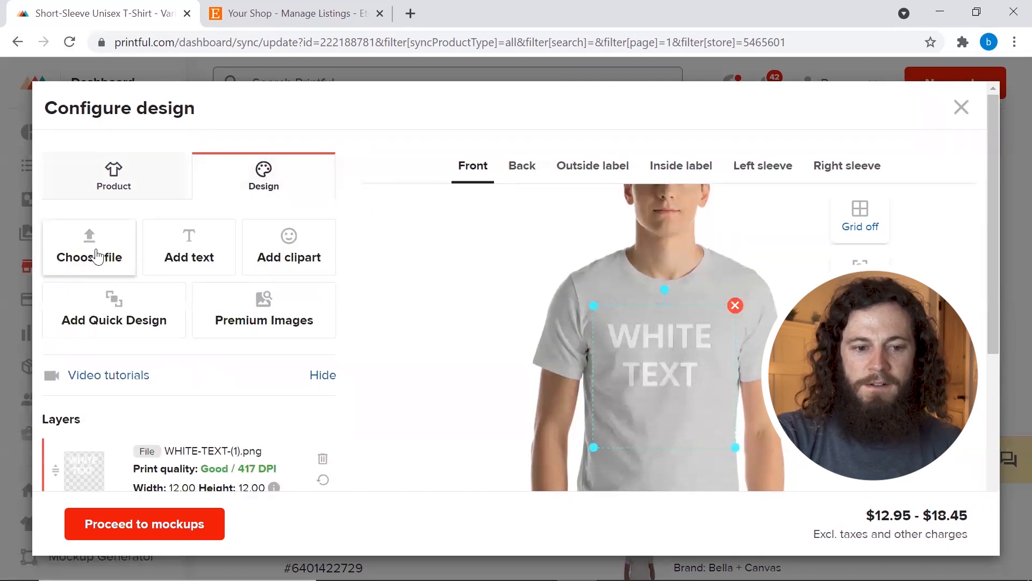
Replace the front design with BLACK-TEXT-(1).png from the store's file library.
click(90, 247)
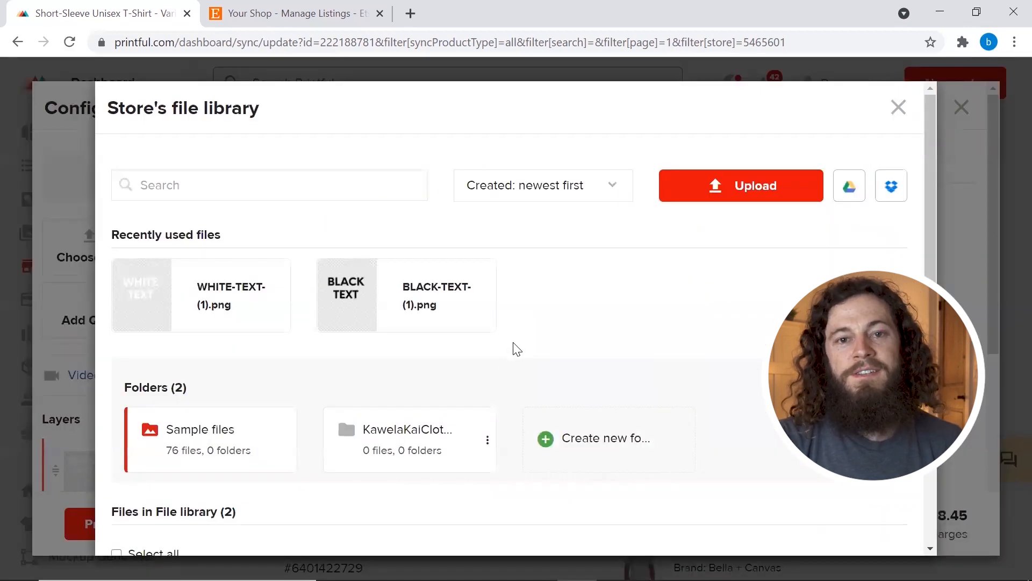
mouse_move(459, 368)
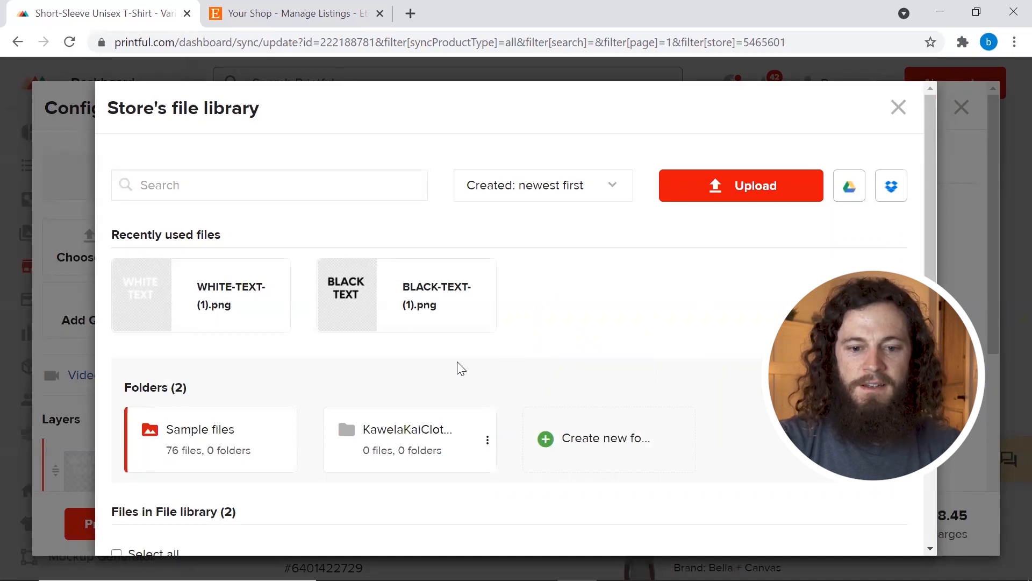
mouse_move(425, 319)
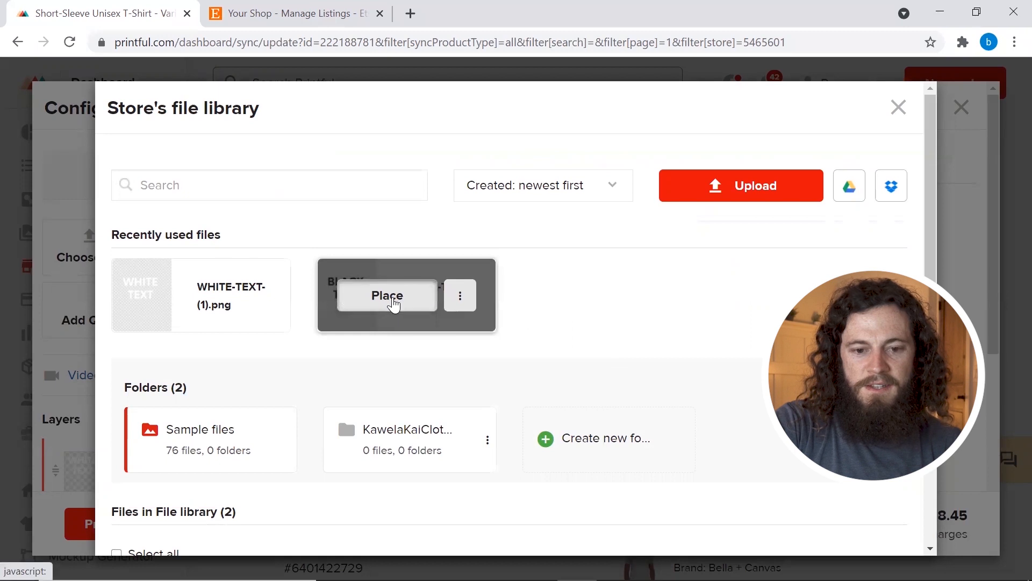
click(386, 295)
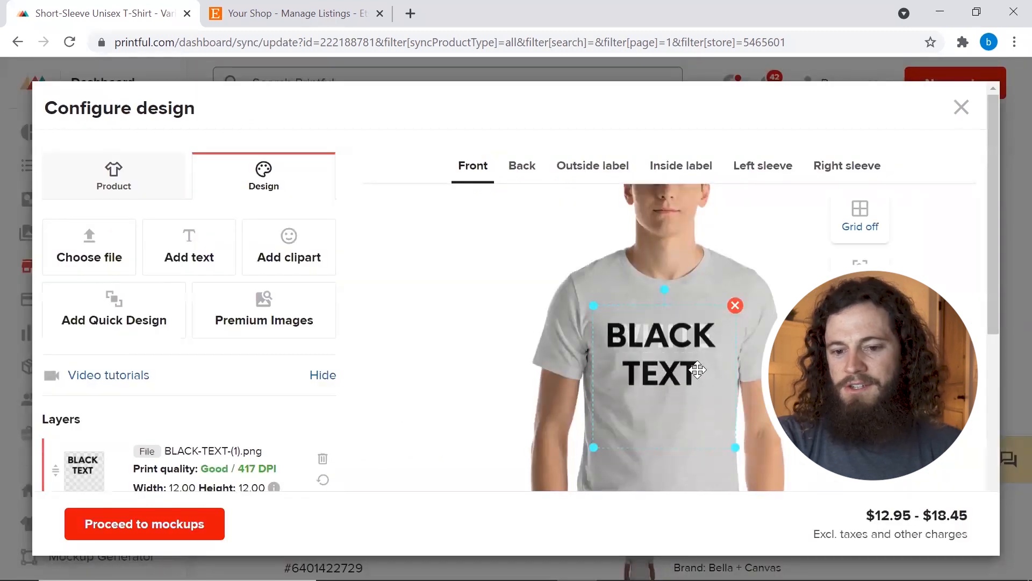
mouse_move(357, 400)
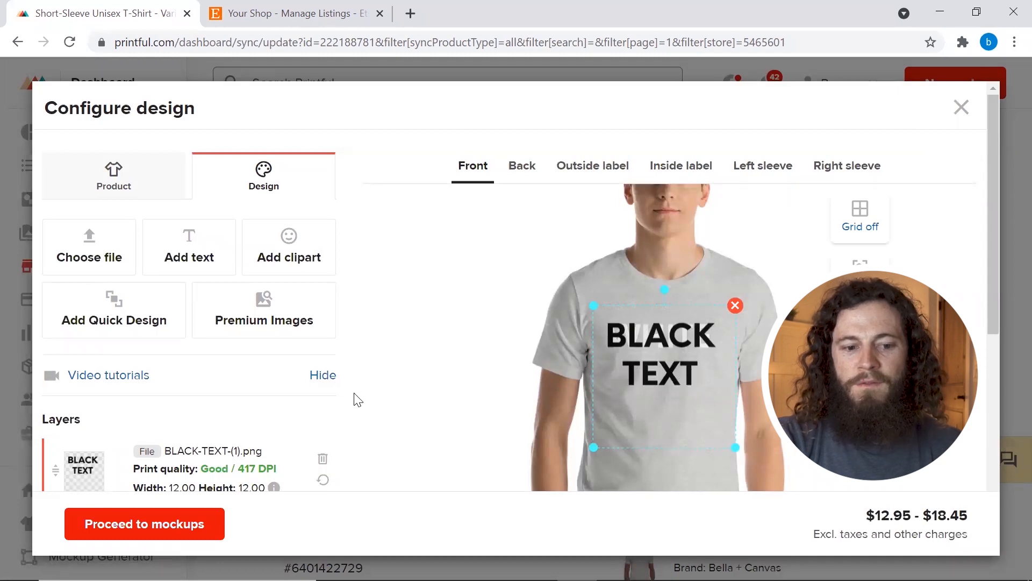
Check the black-text previews on both colours and proceed to mockups.
scroll(down, 3)
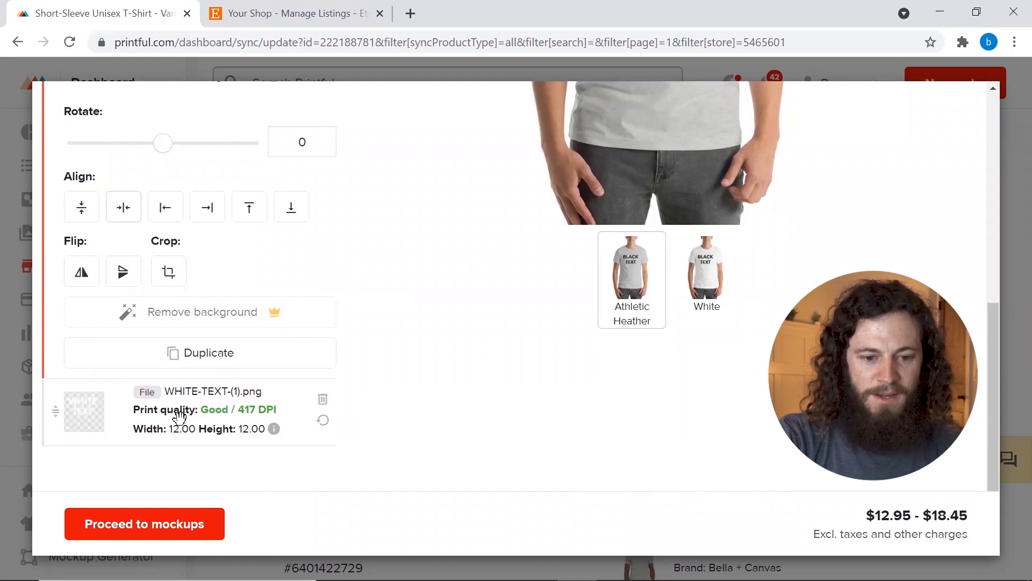
mouse_move(323, 400)
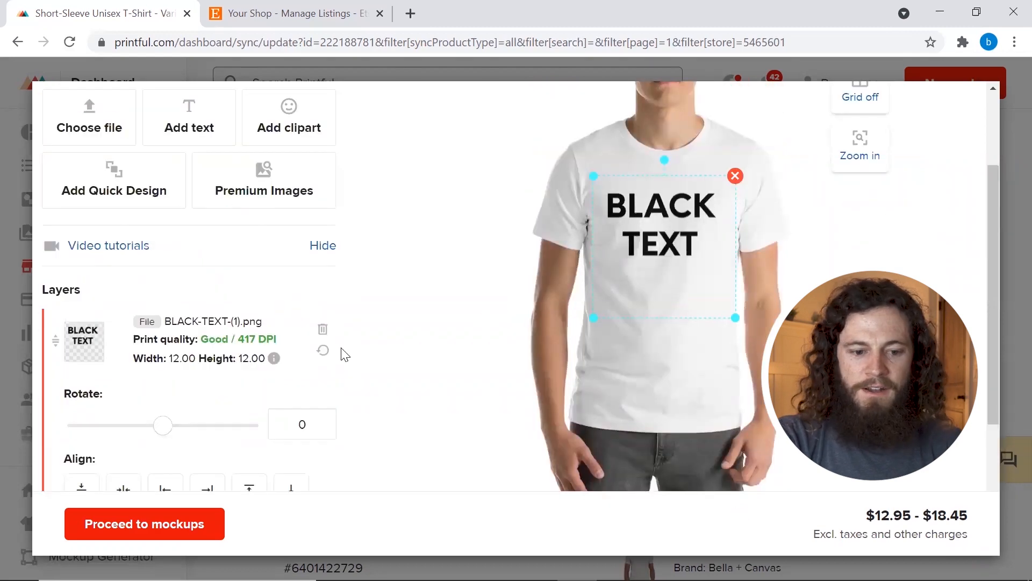
click(143, 523)
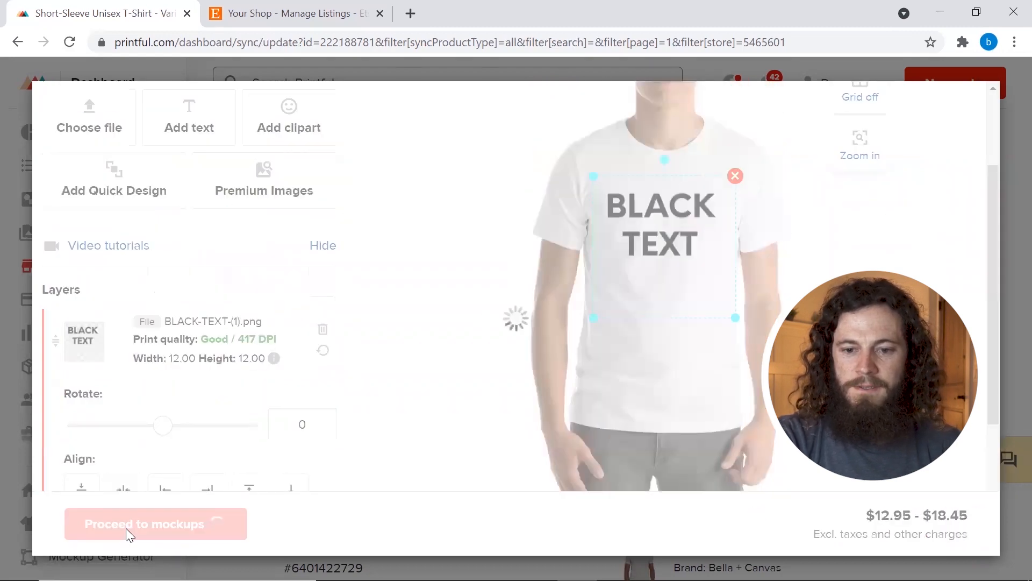
Submit the black-text design for these variants and verify Black / S still uses the white-text file.
click(145, 524)
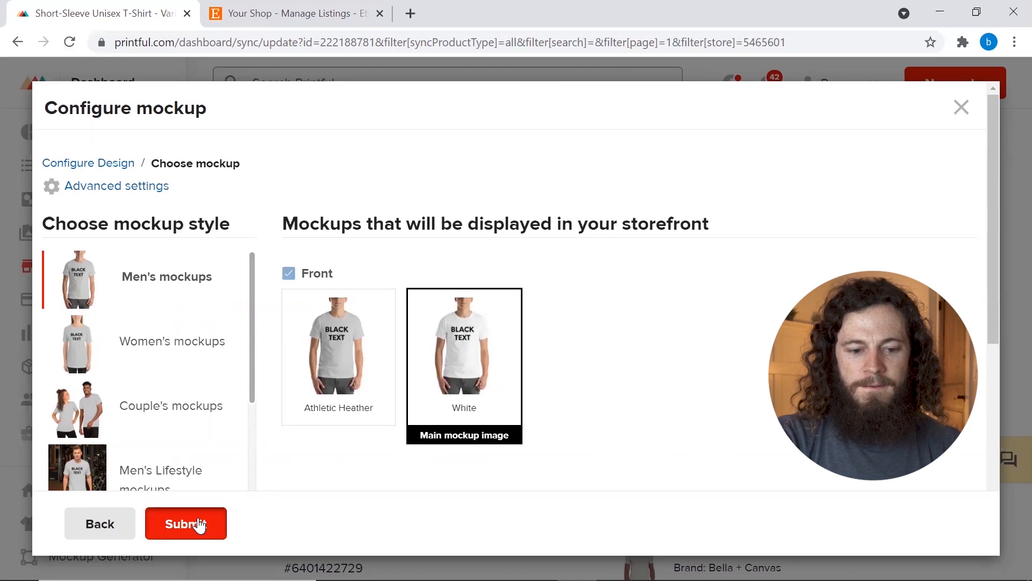
click(186, 524)
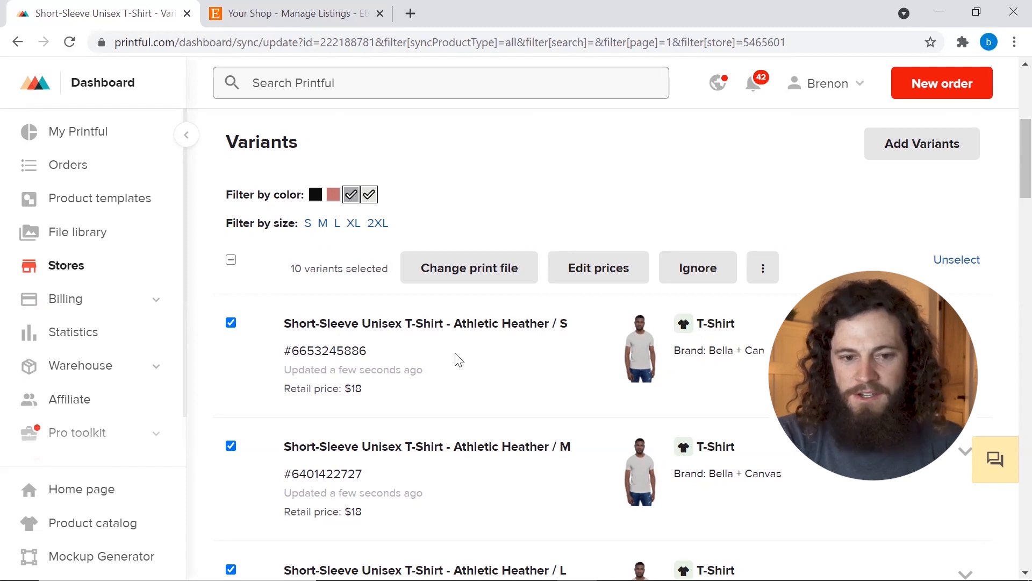
mouse_move(556, 365)
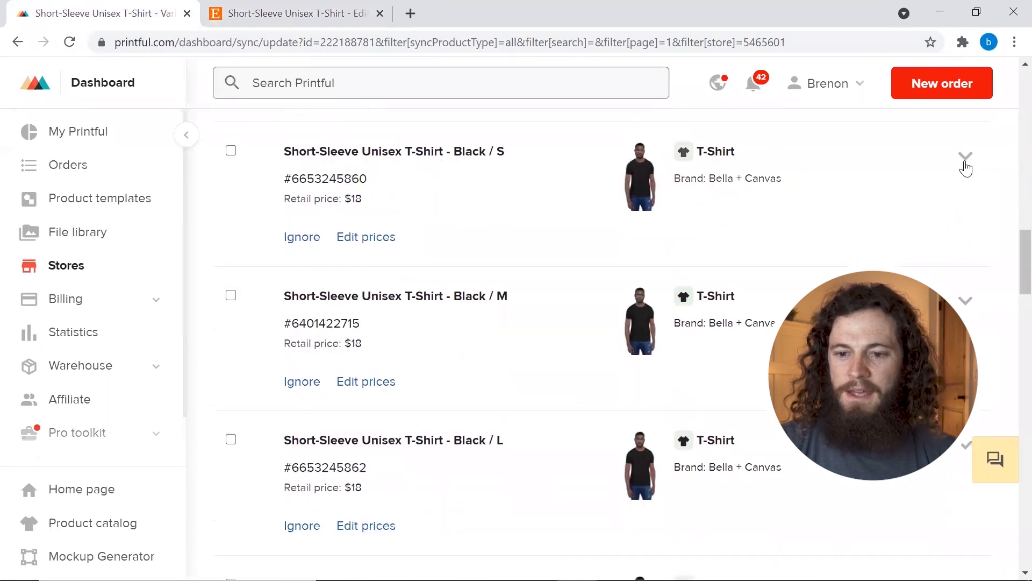
click(966, 158)
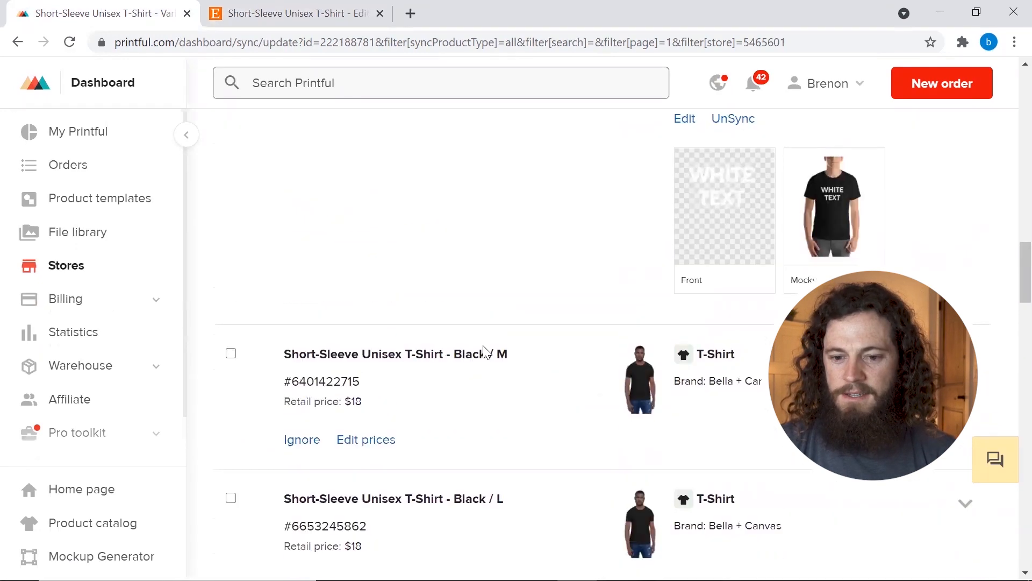
scroll(down, 3)
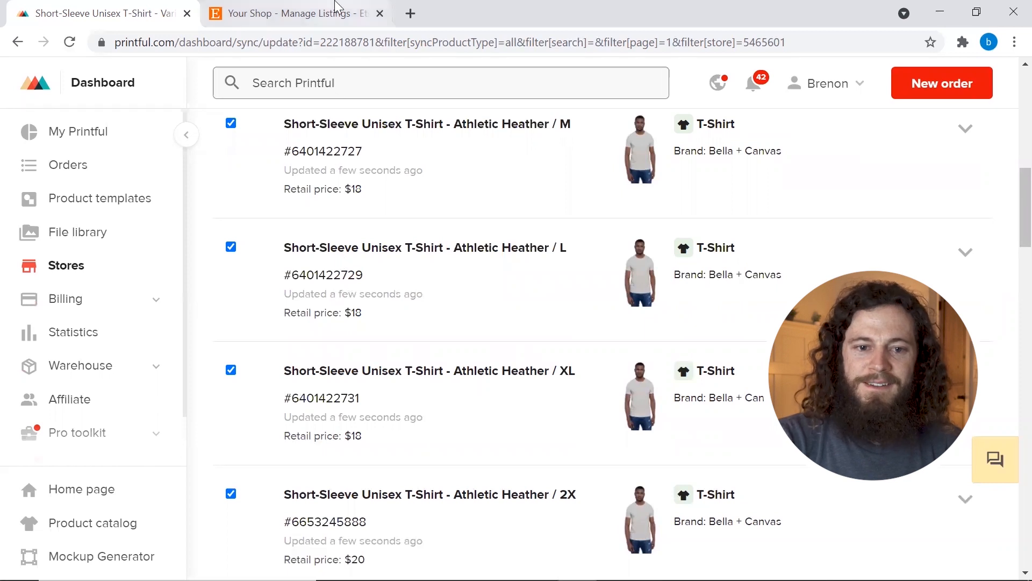
Bring up the Etsy Manage Listings tab showing the synced t-shirt draft.
click(295, 13)
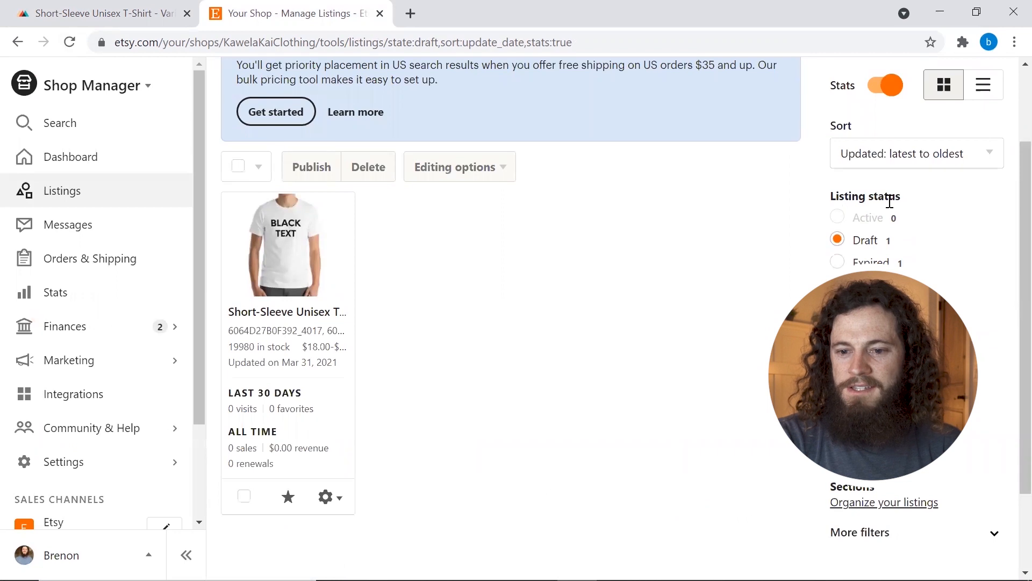
mouse_move(286, 312)
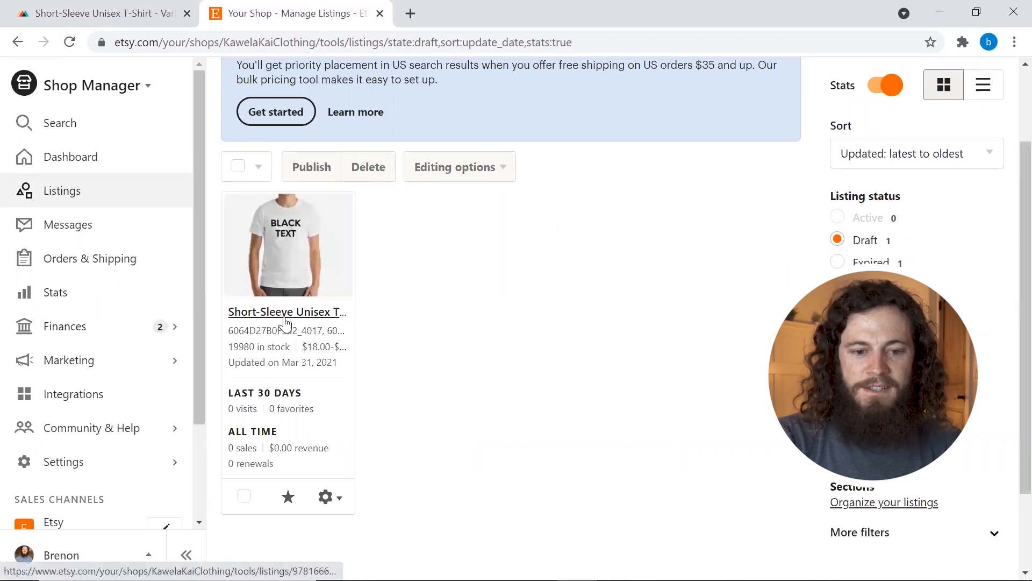
Edit the Short-Sleeve Unisex T-Shirt draft and review its black- and white-text mockup photos.
click(286, 312)
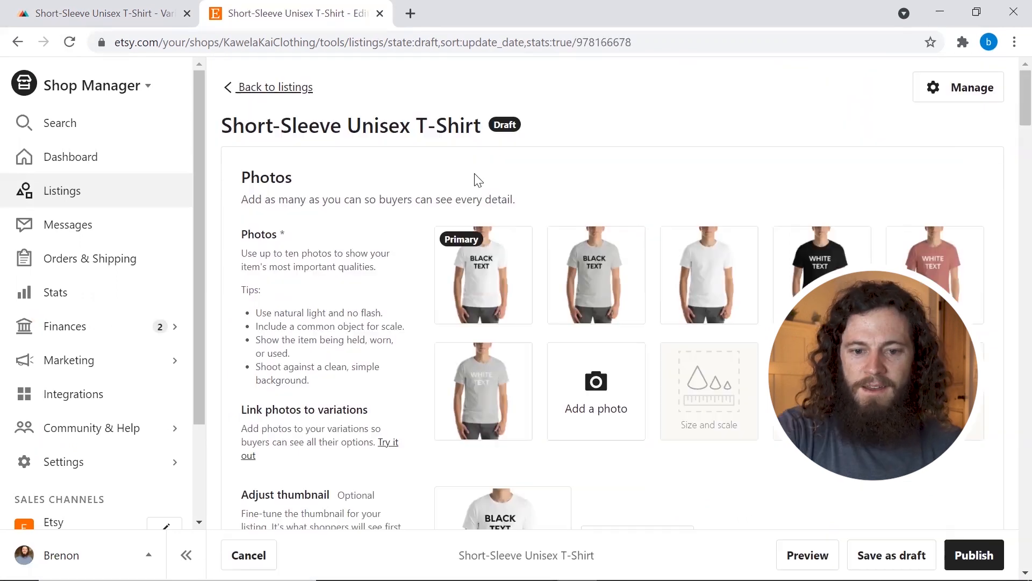
mouse_move(470, 303)
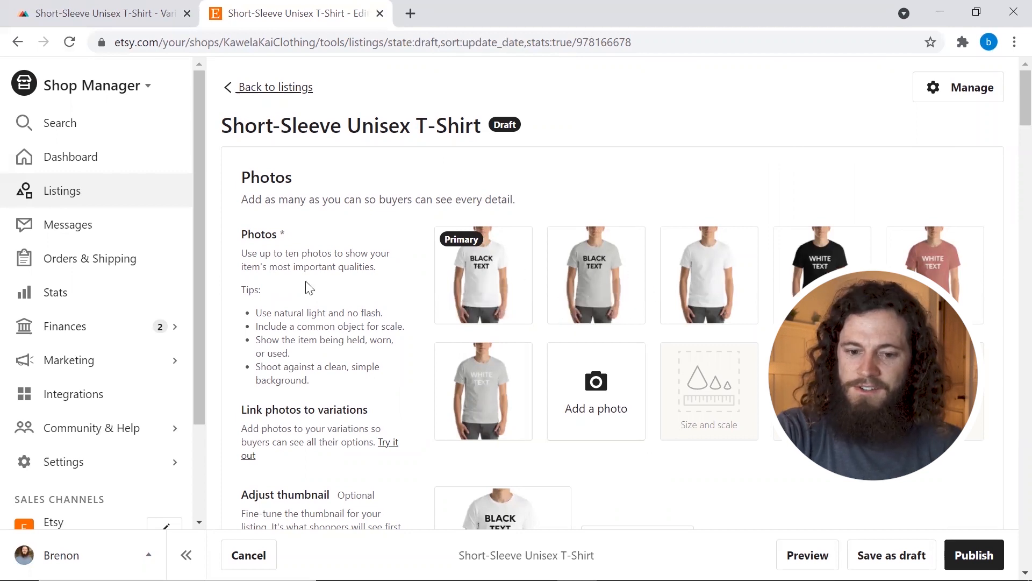
mouse_move(723, 302)
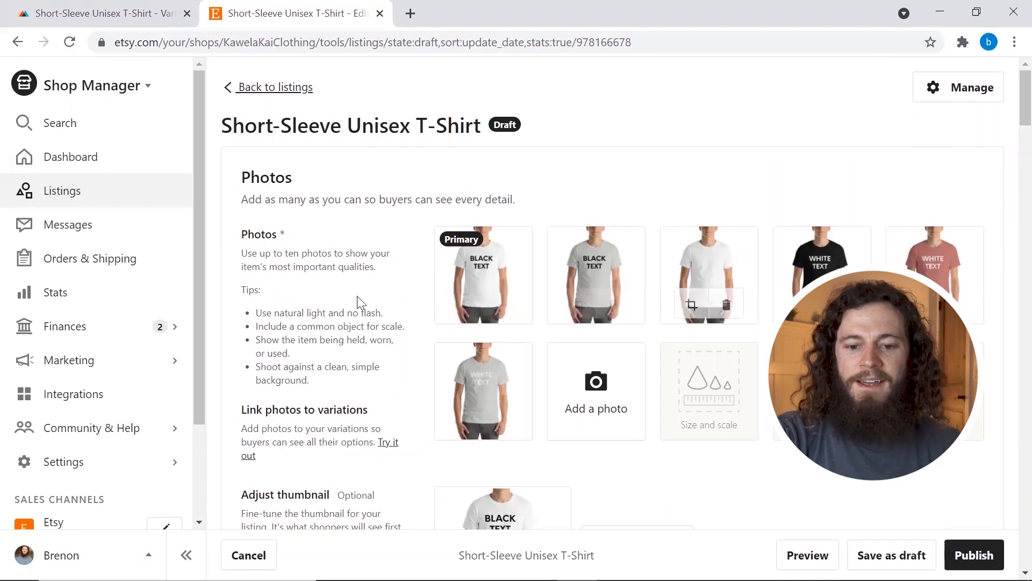
scroll(down, 3)
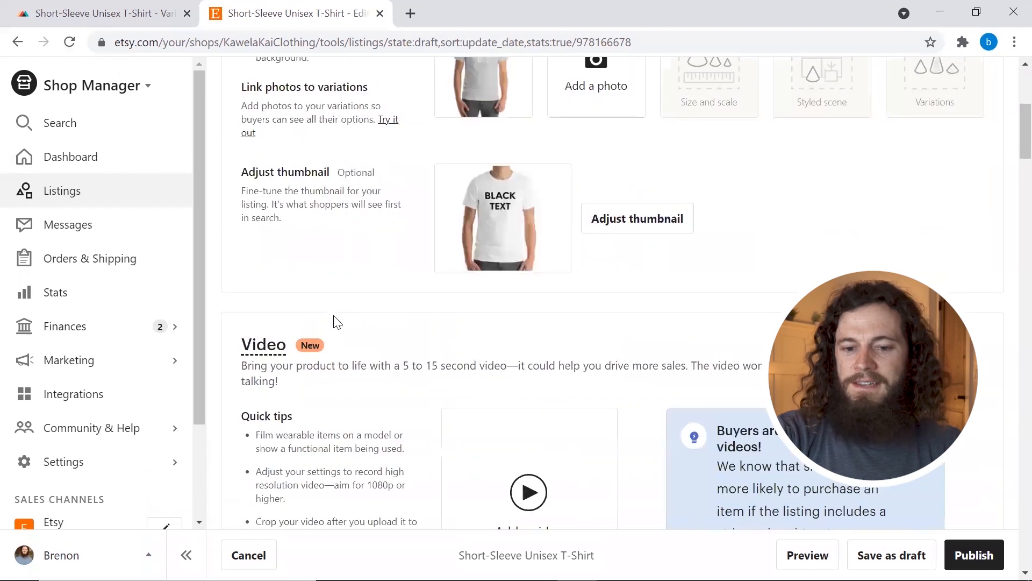